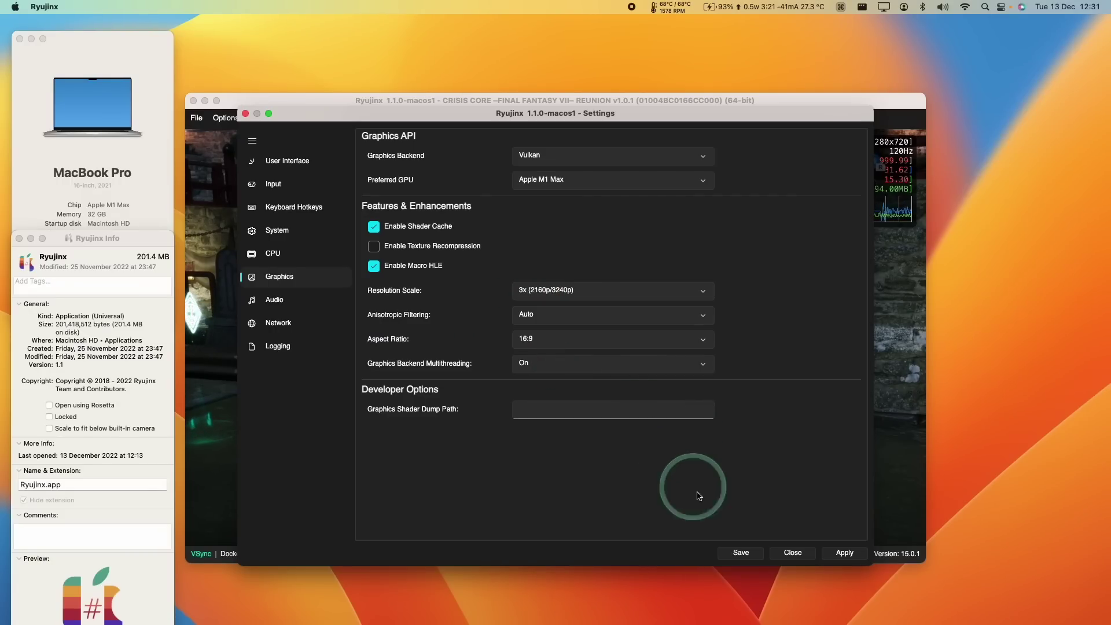
- Close Settings and resume Crisis Core at 3x resolution scale on Vulkan
{"action": "left_click", "coordinate": [792, 553]}
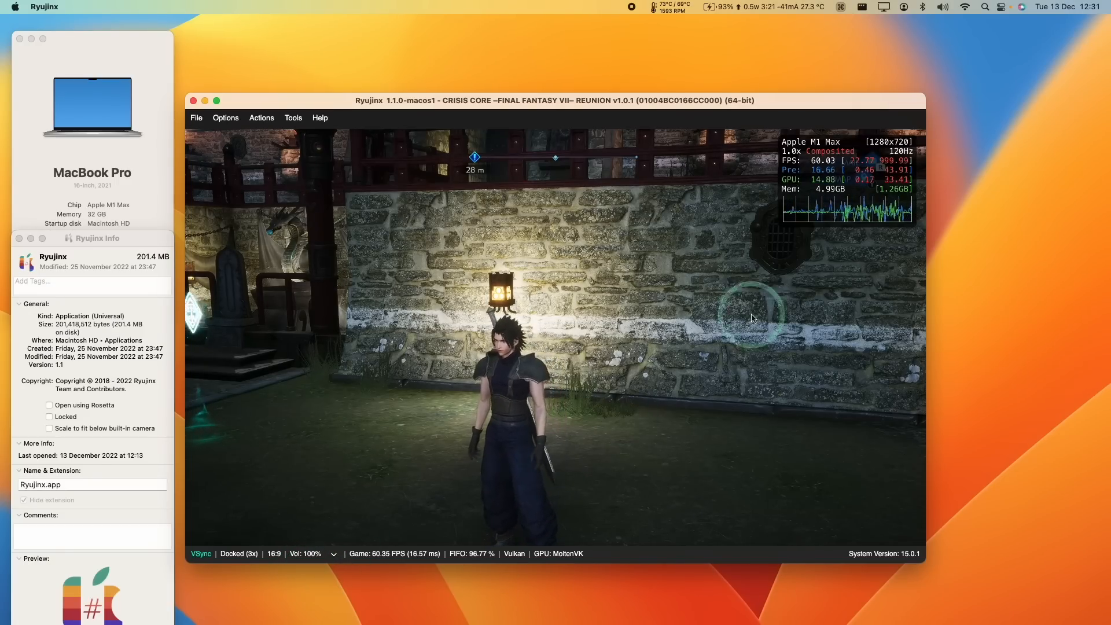
{"action": "mouse_move", "coordinate": [341, 153]}
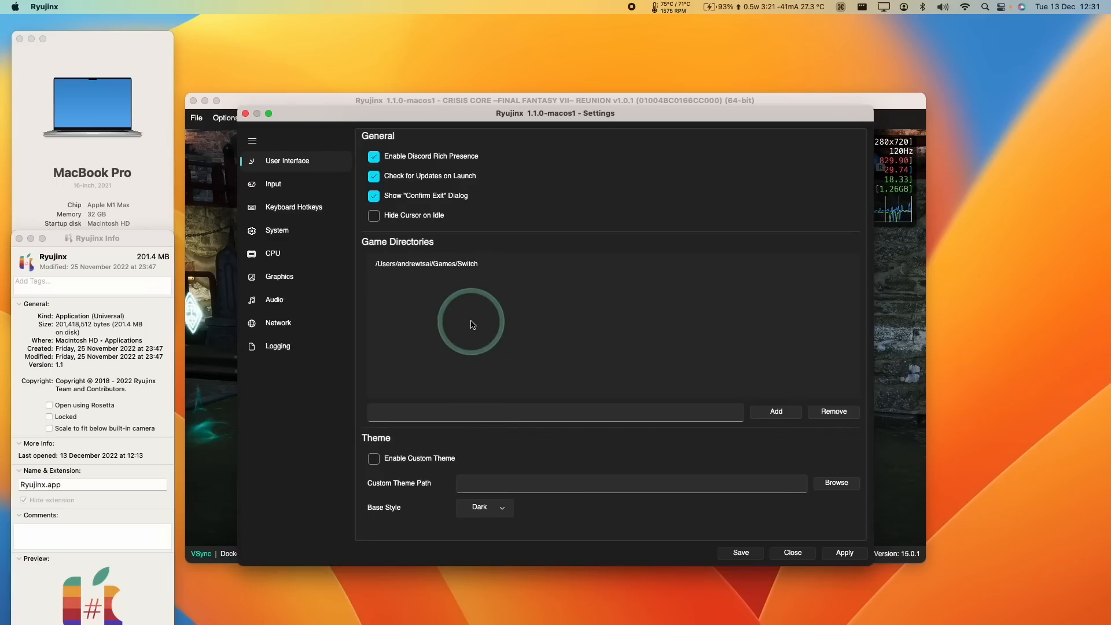
- Set the Graphics resolution scale to 4x and return to the game
{"action": "left_click", "coordinate": [279, 277]}
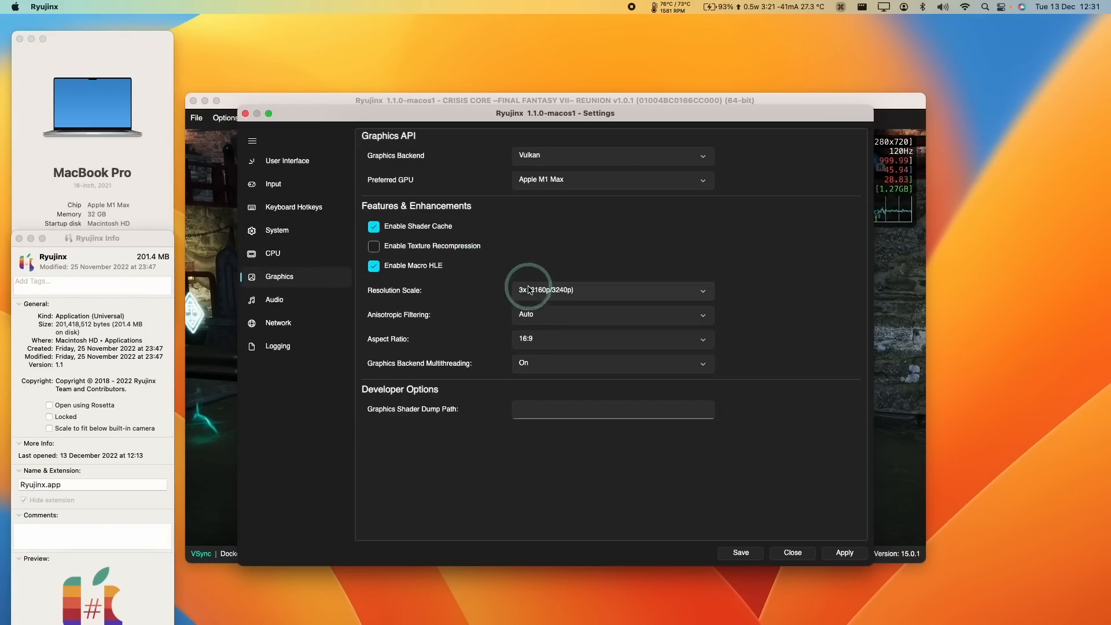
{"action": "left_click", "coordinate": [792, 553]}
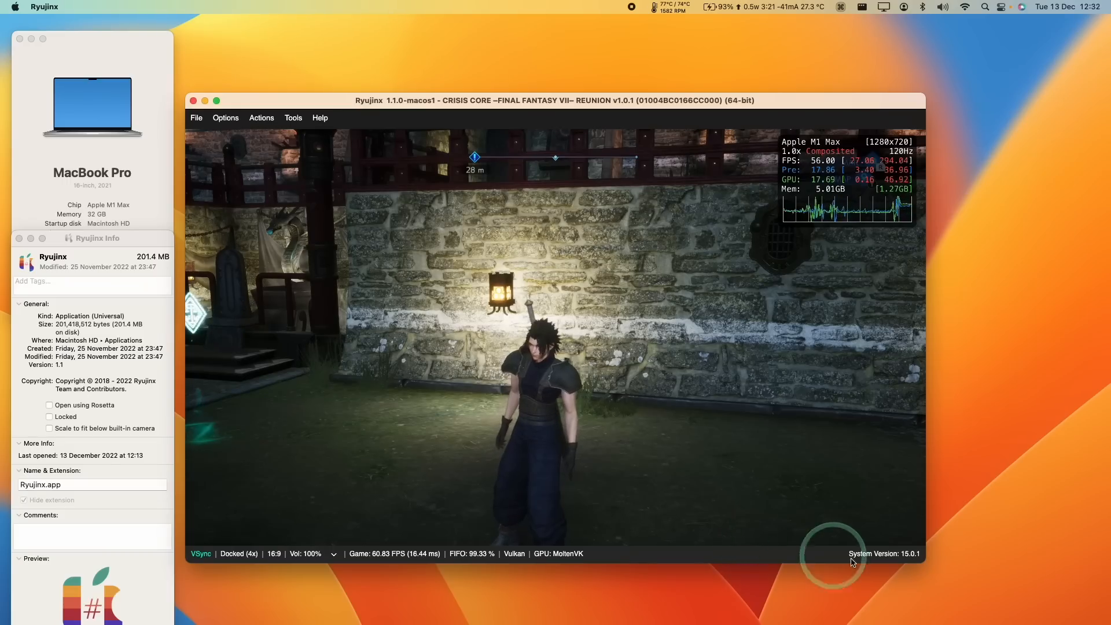